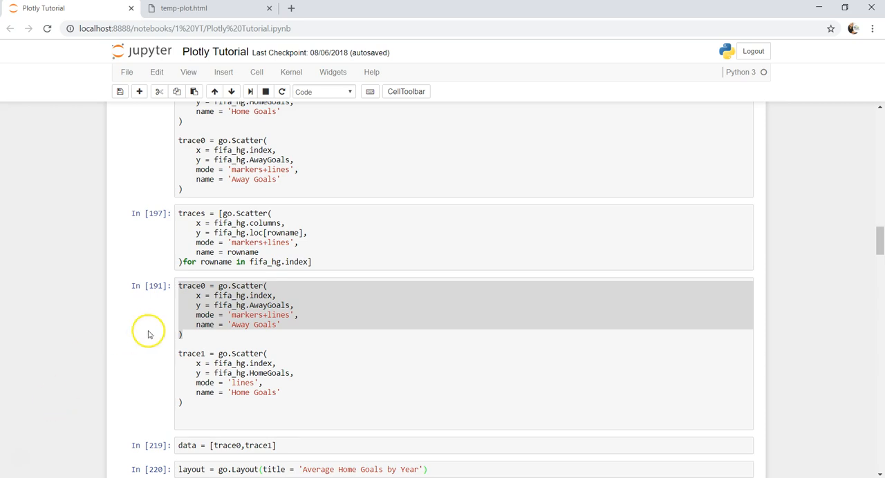
Review the rendered chart, then prepare the go.Bar cell for an extra marker argument.
click(196, 325)
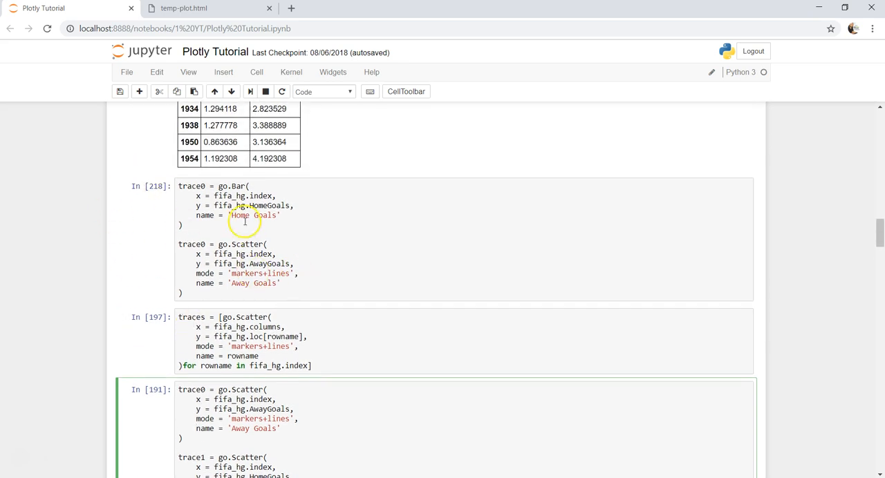
click(182, 8)
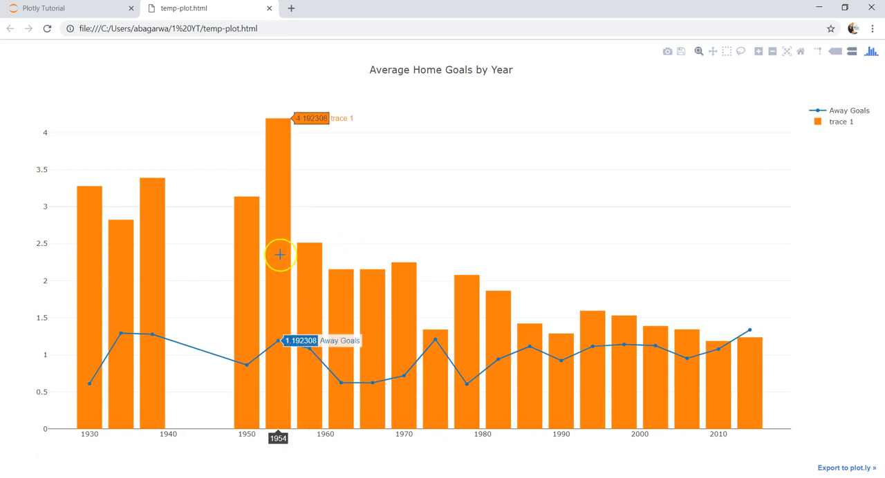
mouse_move(367, 330)
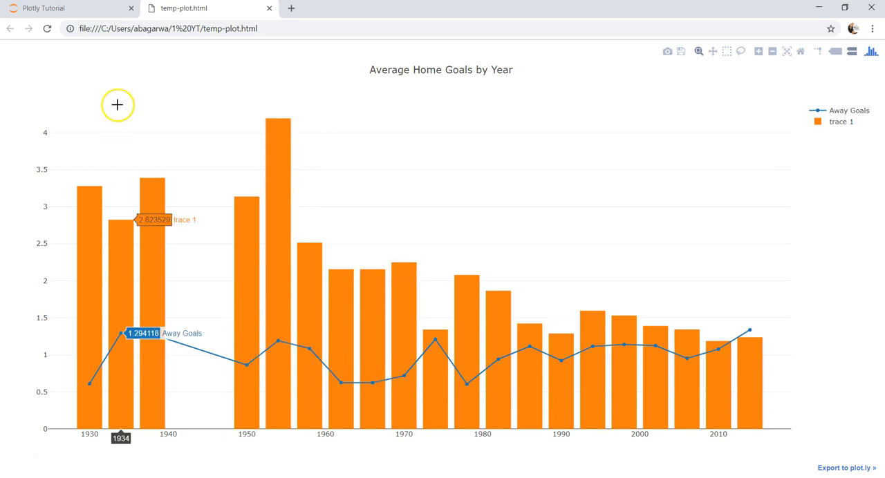
click(66, 8)
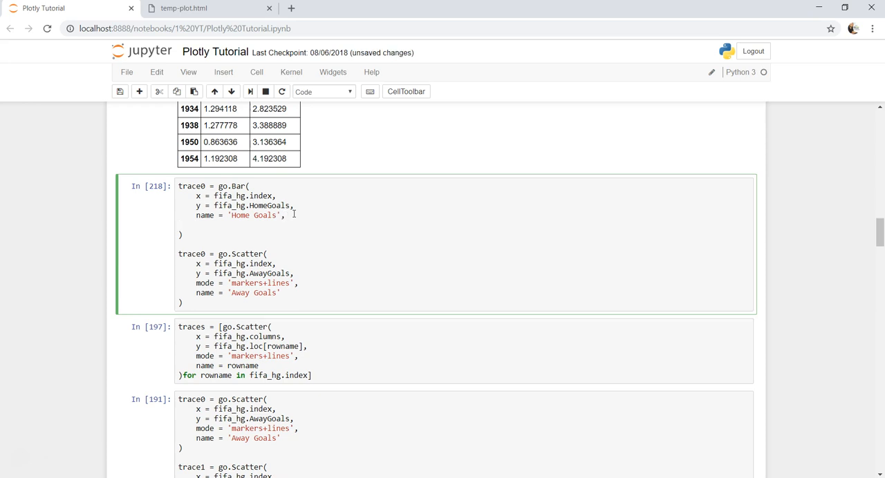
Add marker = dict(color = 'rgb(120,150,220)') to the Home Goals bar trace and re-run it.
text(marker)
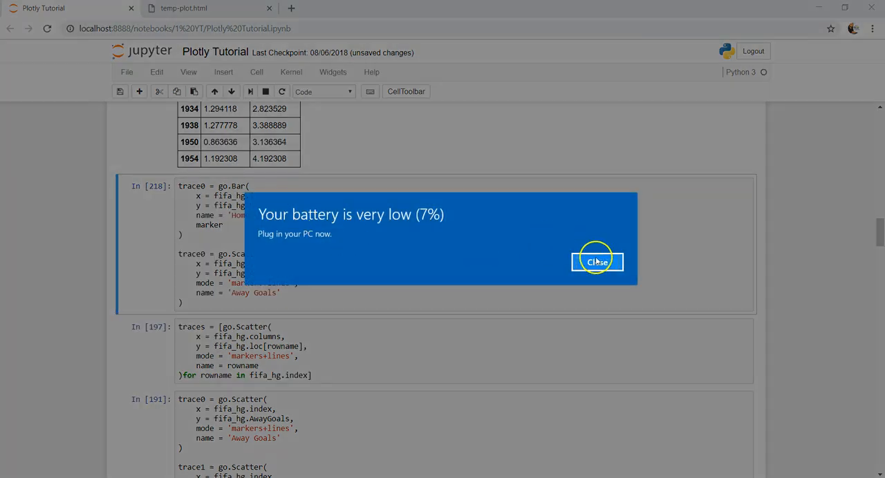
click(597, 262)
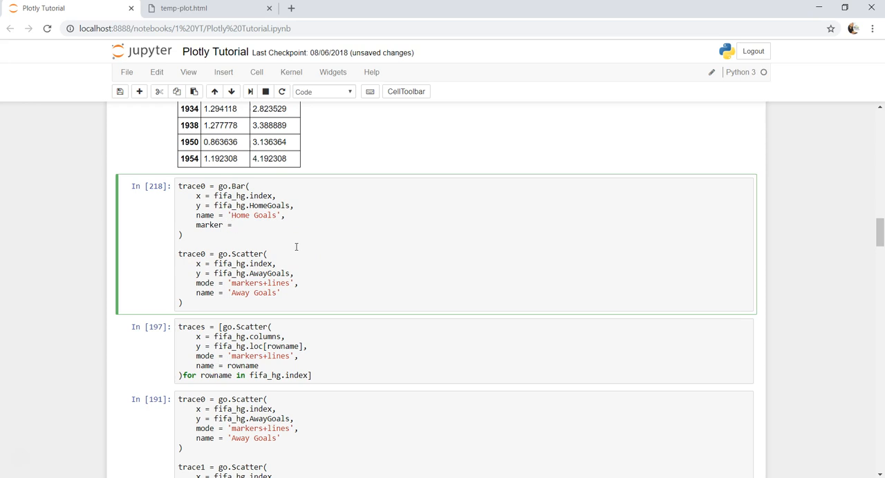
click(237, 224)
text( ')
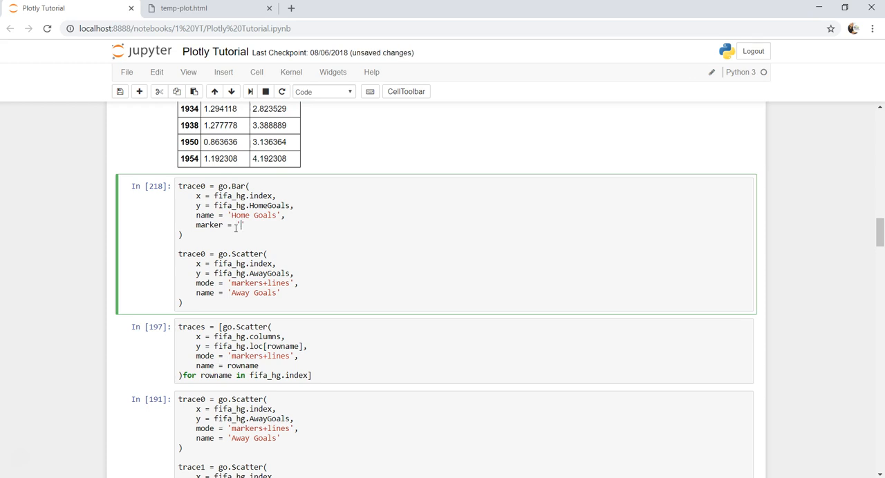
text(dict)
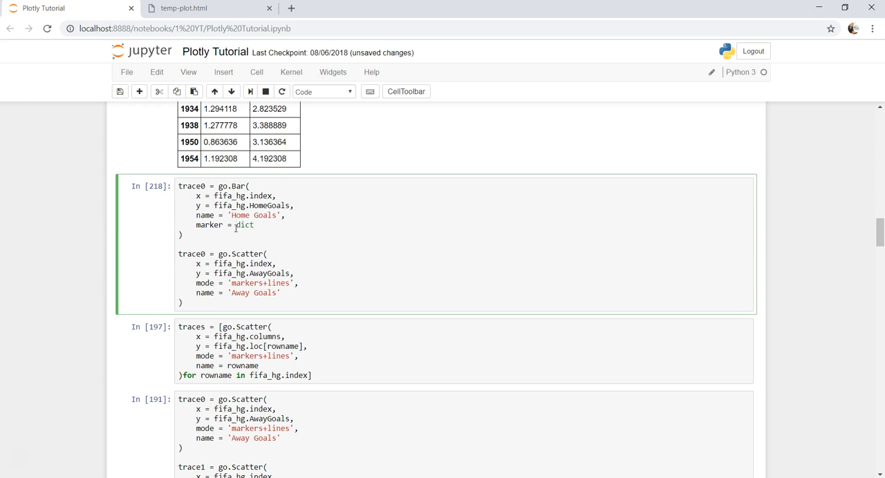
text(())
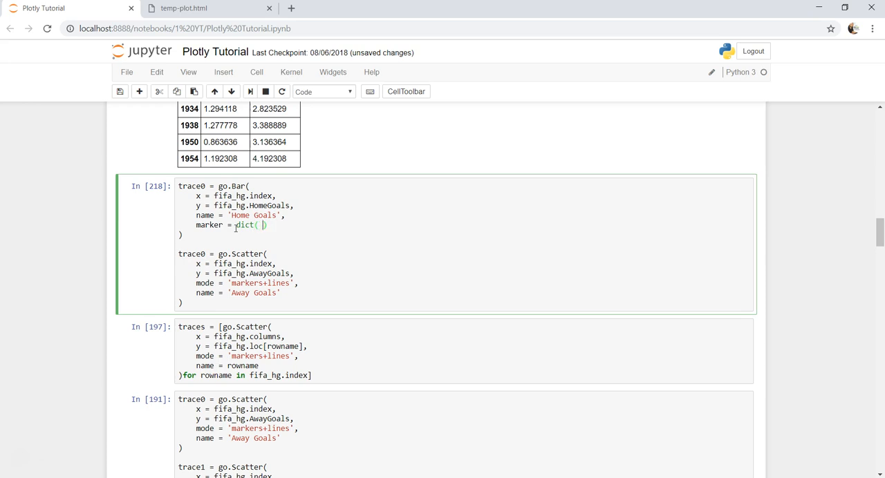
text(color)
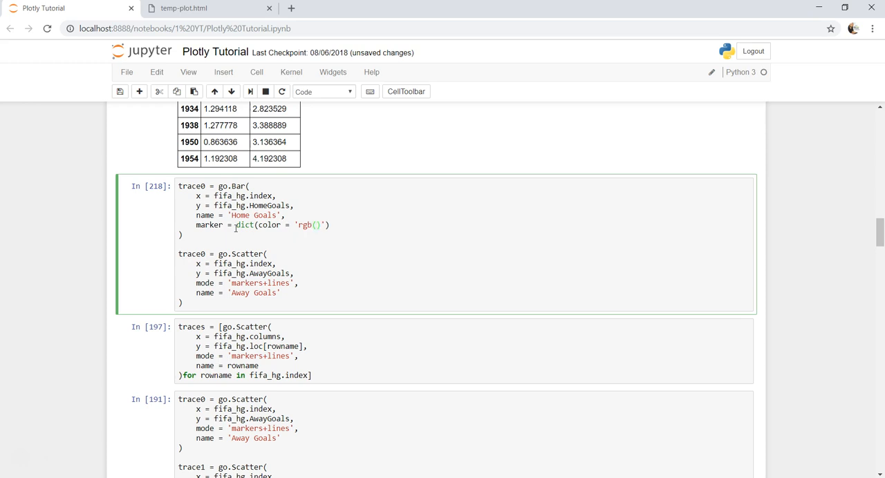
text(120,150)
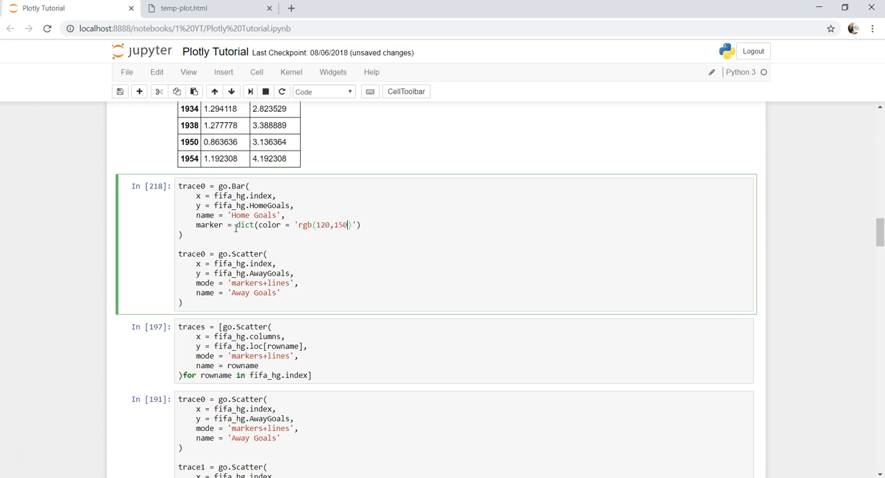
text(,)
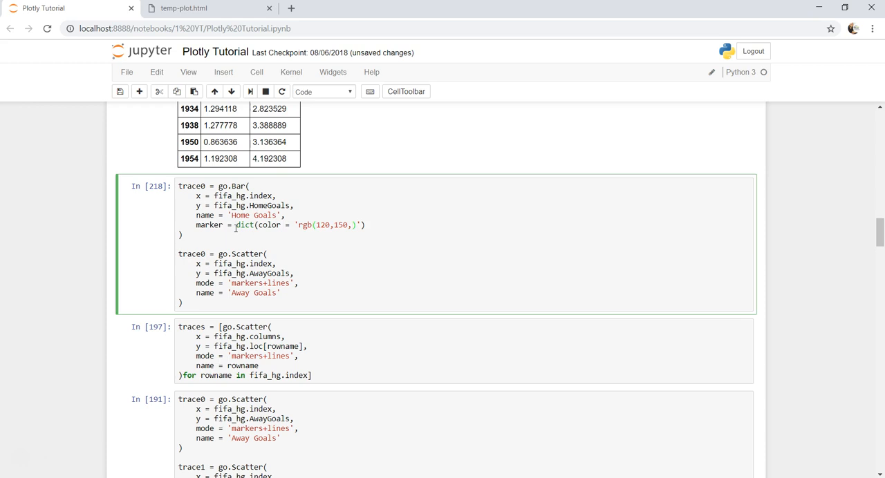
text(220)
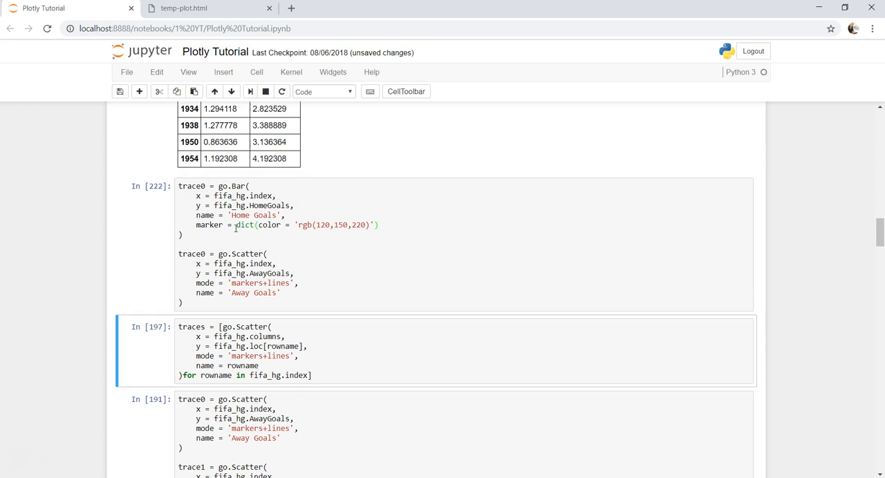
Open the regenerated chart in a new tab, note the bars are still orange, and return to the notebook.
scroll(down, 3)
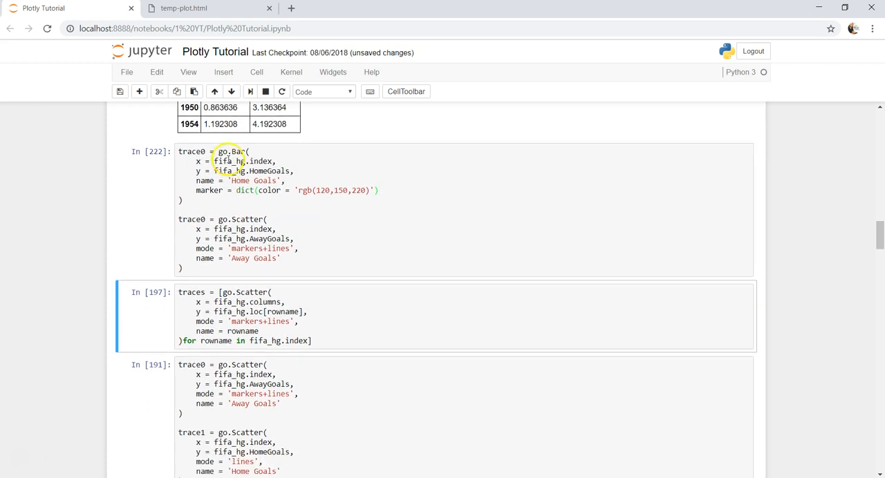
click(184, 8)
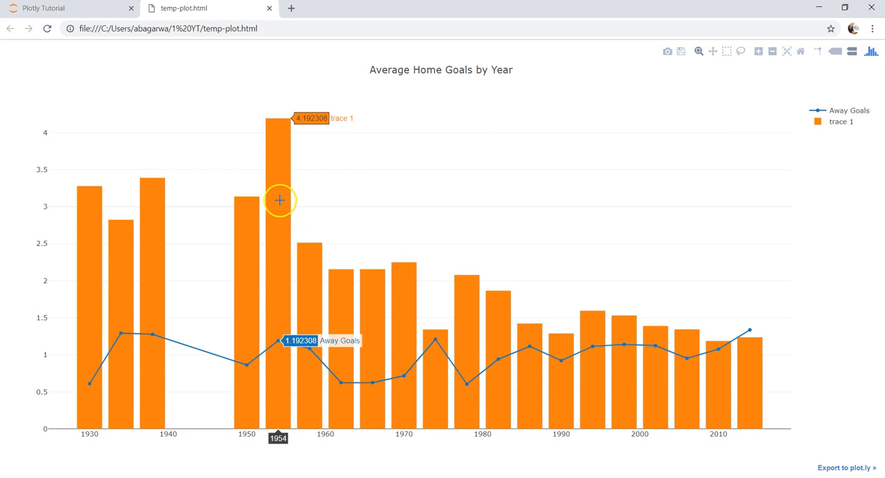
click(62, 8)
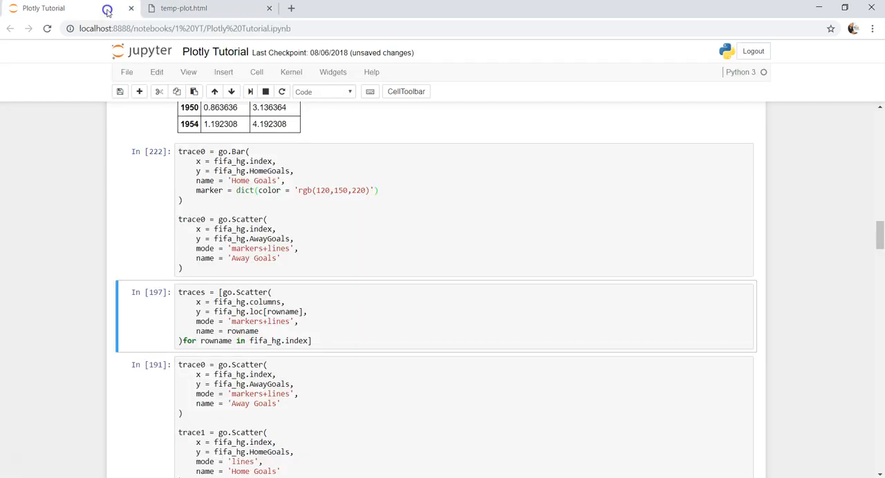
double_click(325, 191)
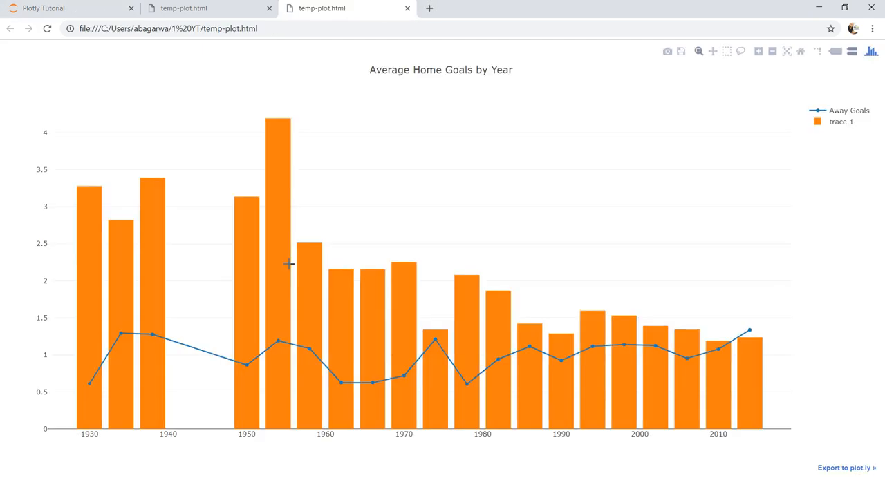
mouse_move(206, 92)
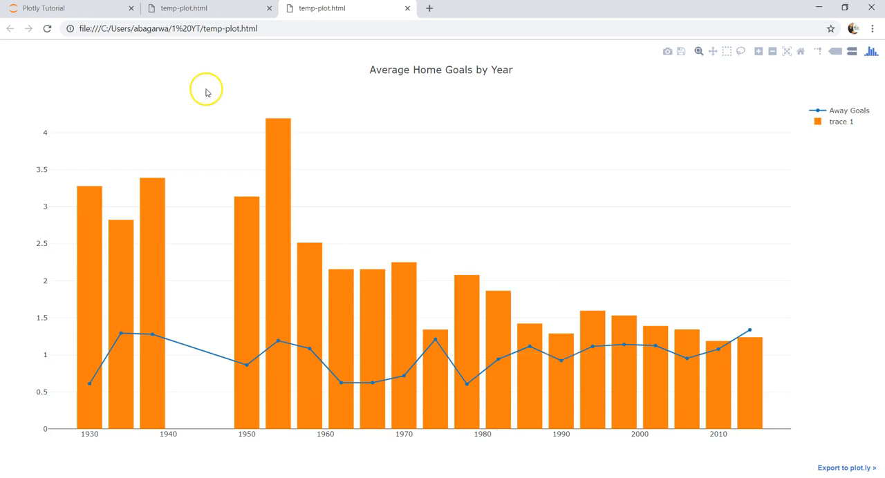
click(69, 8)
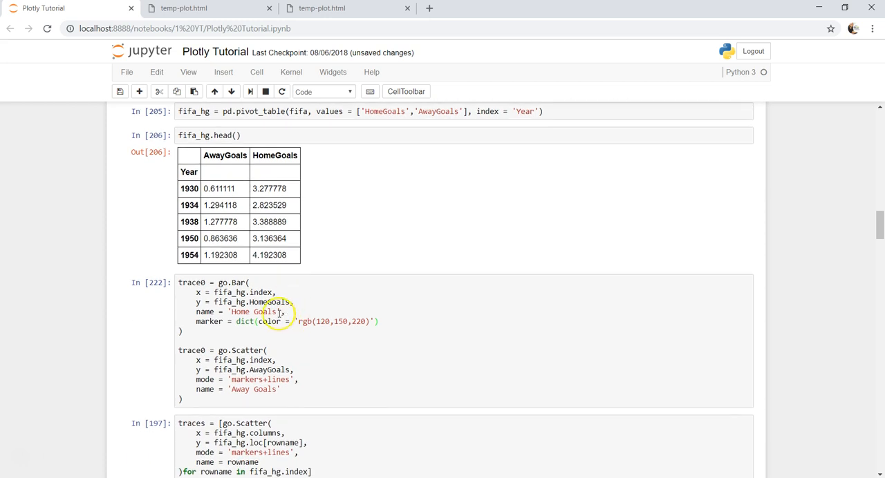
Change the bar marker colour to rgb(150,150,150) and re-run the cell.
click(278, 359)
text(5)
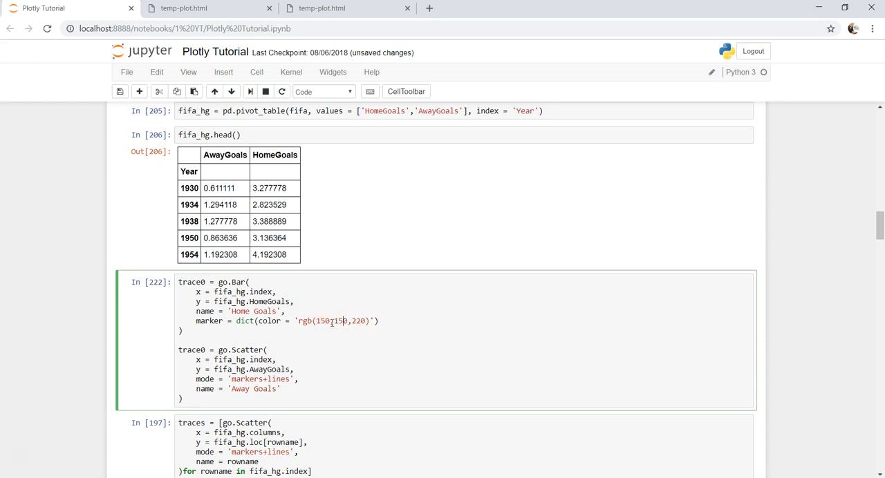
double_click(357, 321)
text(15)
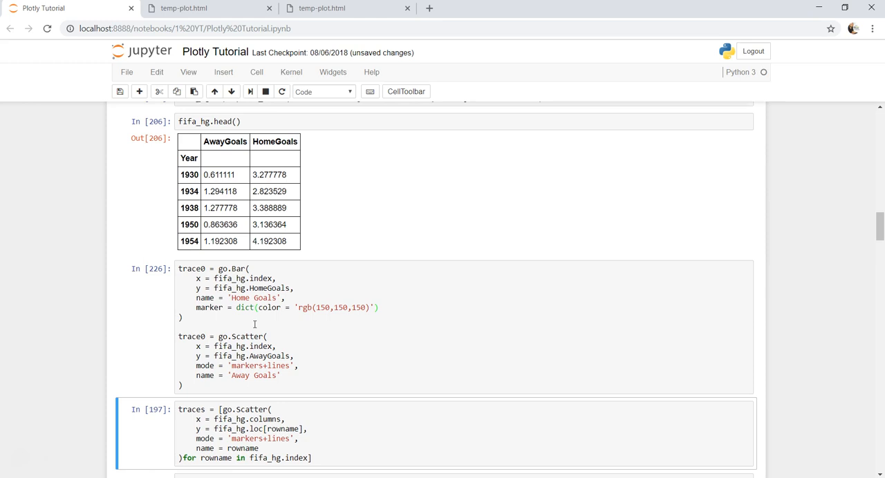
Rename the scatter trace to trace1 and re-plot, giving grey Home Goals bars with an orange Away Goals line.
scroll(down, 3)
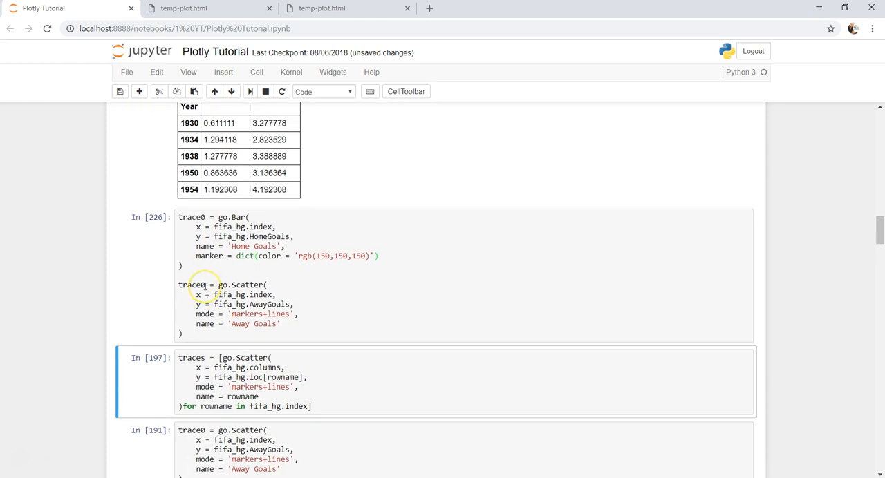
click(205, 286)
text(1)
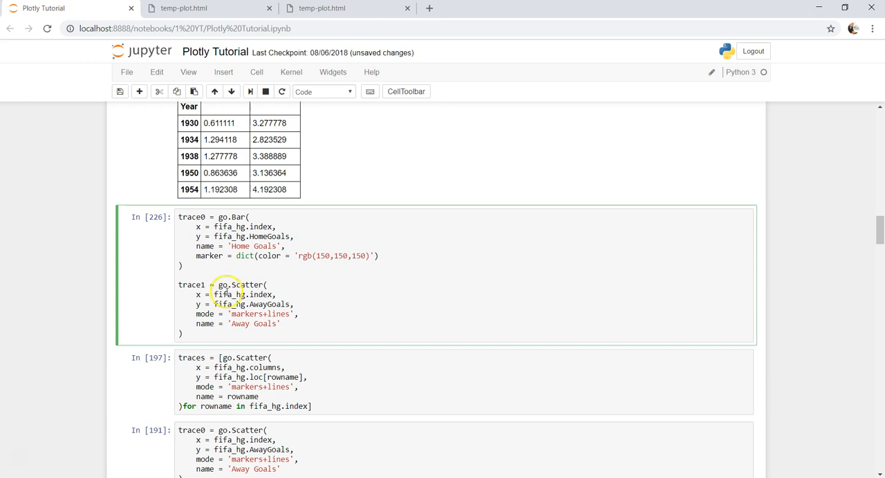
mouse_move(318, 281)
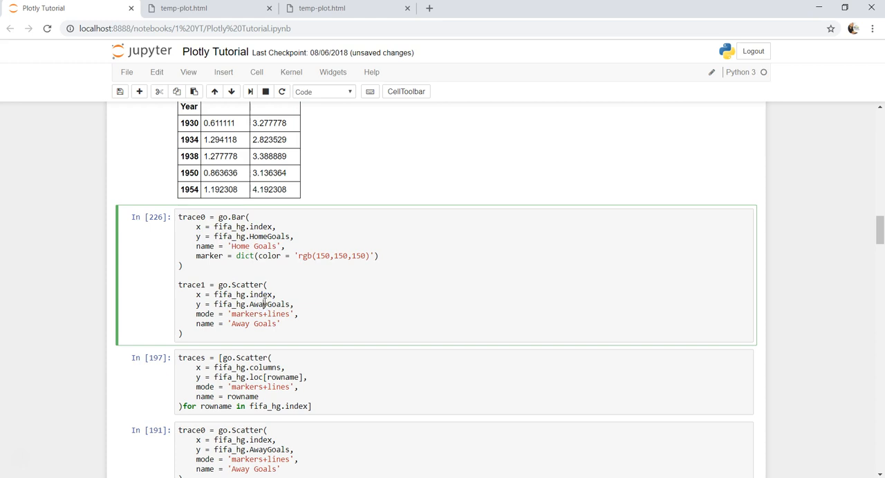
scroll(down, 3)
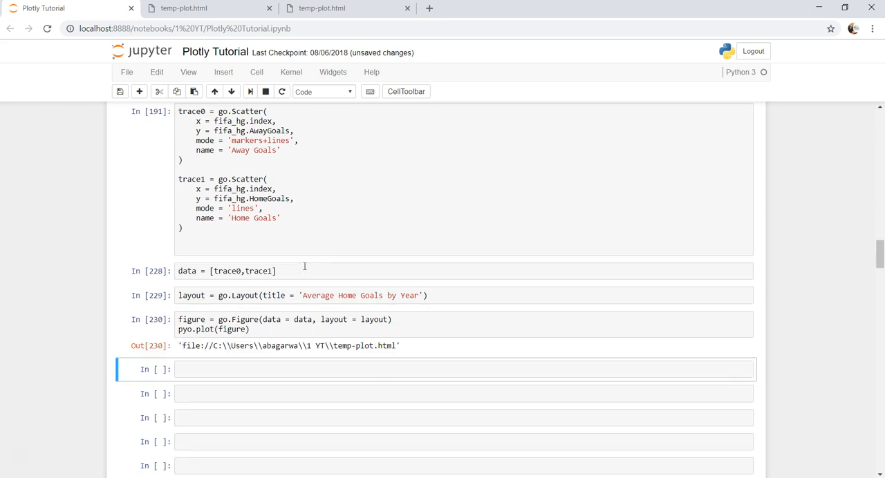
click(484, 8)
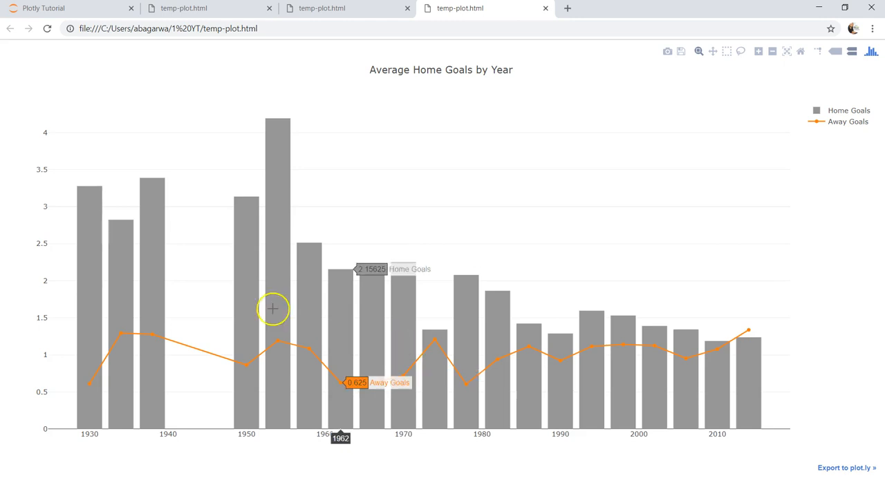
mouse_move(108, 11)
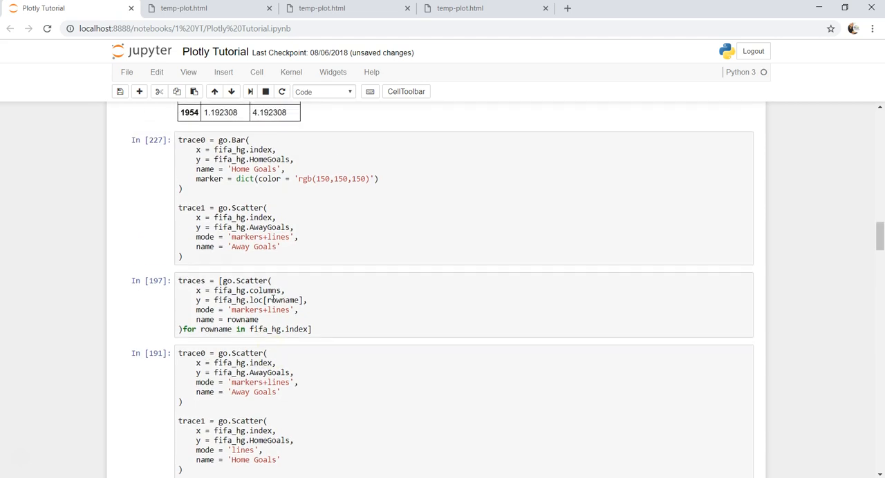
Set the bar colour to rgb(150,170,220) and re-plot, giving light blue Home Goals bars.
click(339, 179)
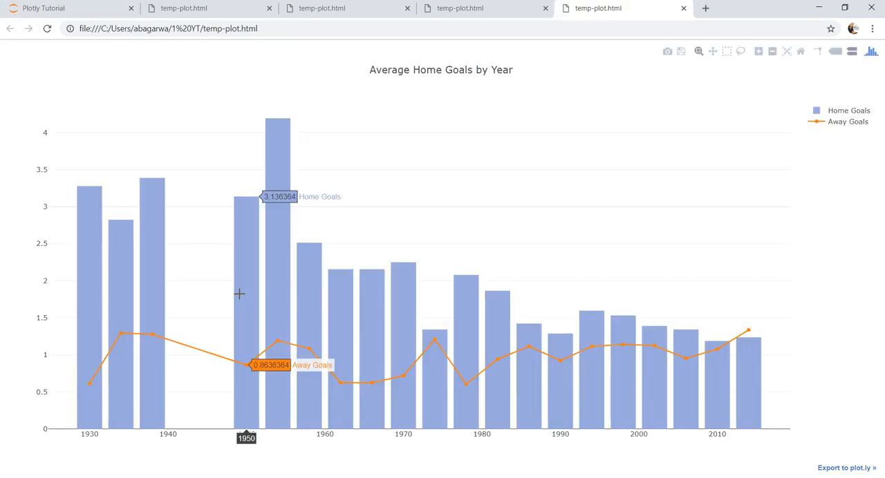
mouse_move(111, 53)
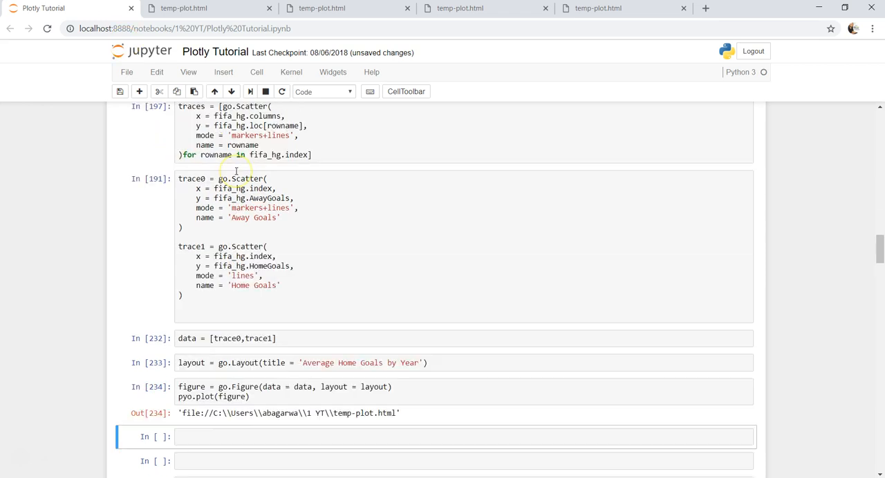
scroll(down, 3)
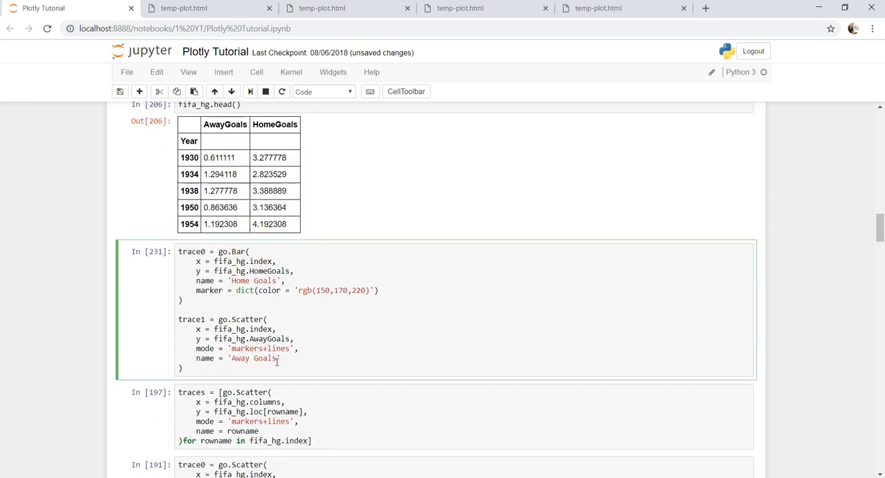
Set the bar colour to hex '#123fff' and re-plot, giving bright blue Home Goals bars.
double_click(320, 290)
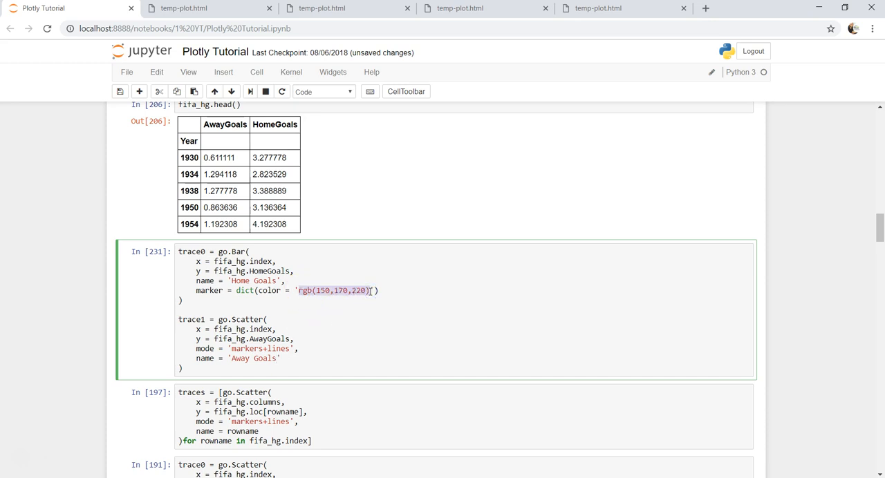
text(#123)
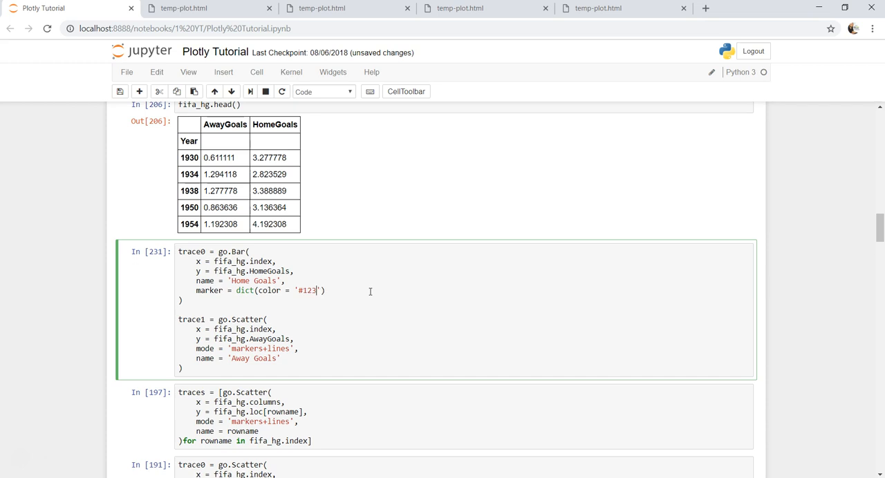
text(fff)
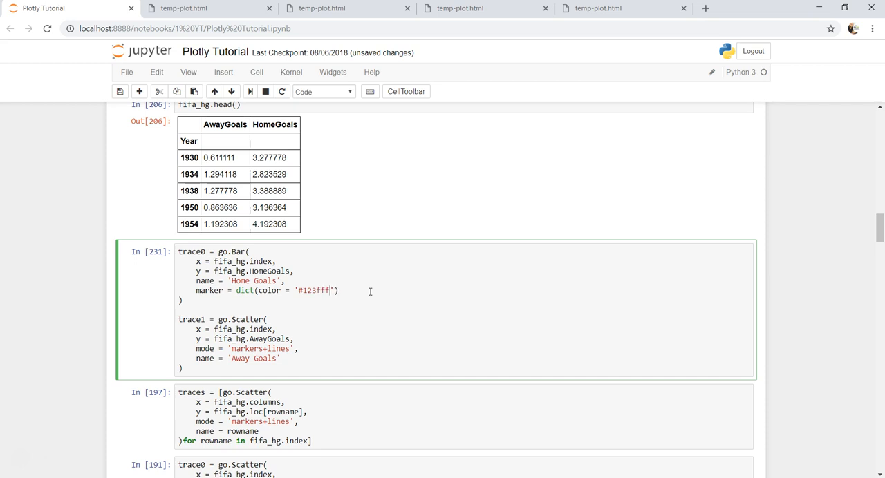
scroll(down, 3)
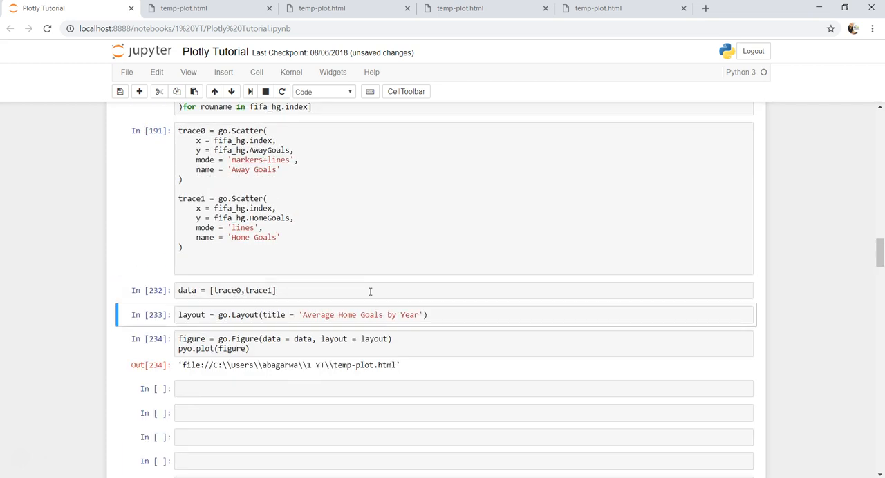
click(674, 8)
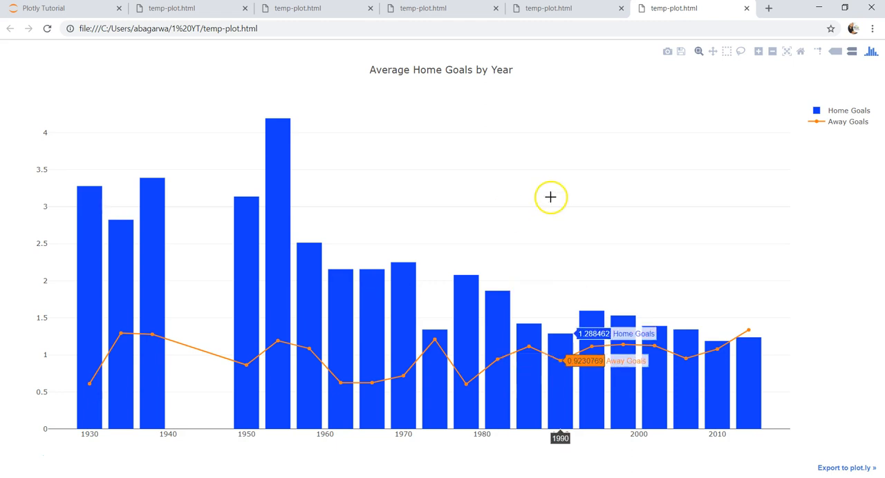
click(58, 8)
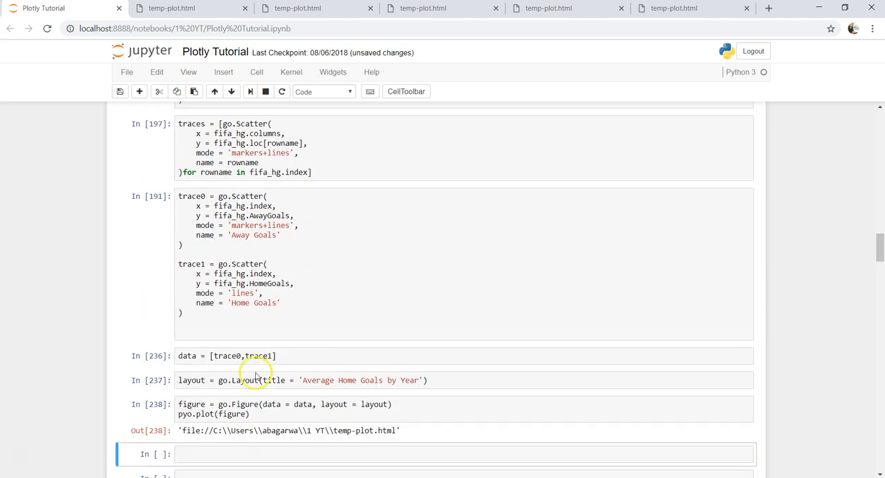
Re-run the data, layout and figure-plotting cells as In [236]–[238].
click(277, 357)
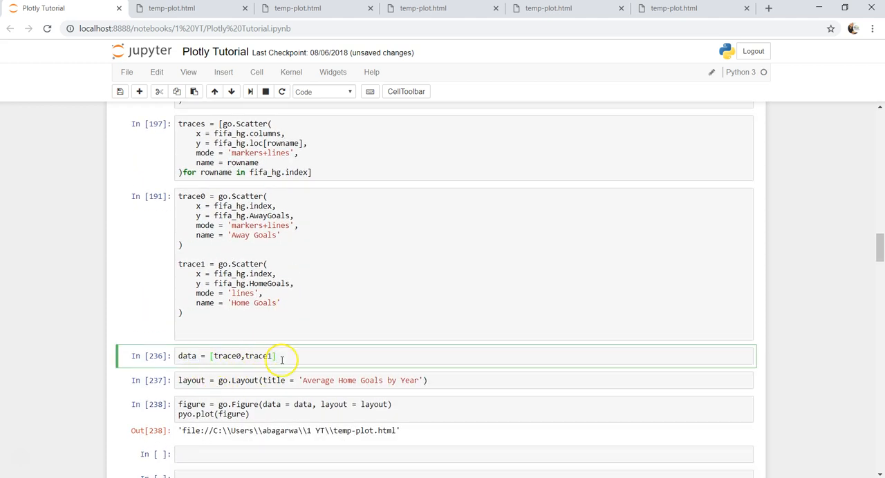
click(463, 380)
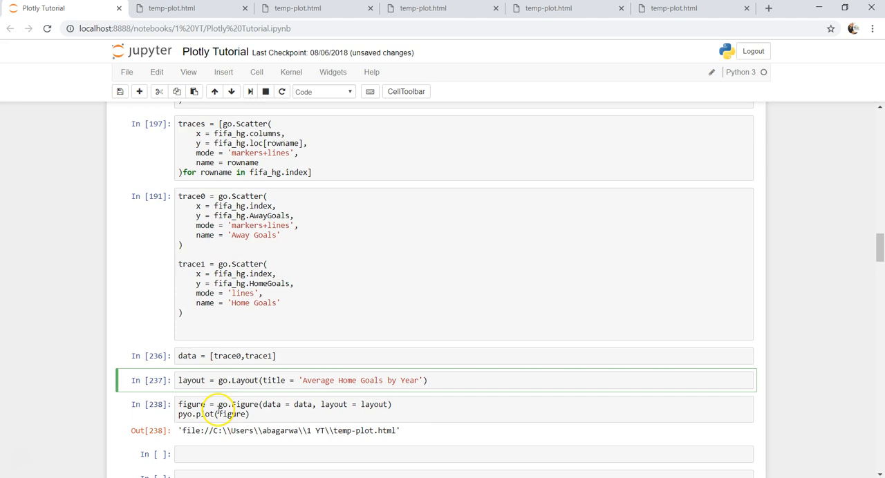
click(248, 415)
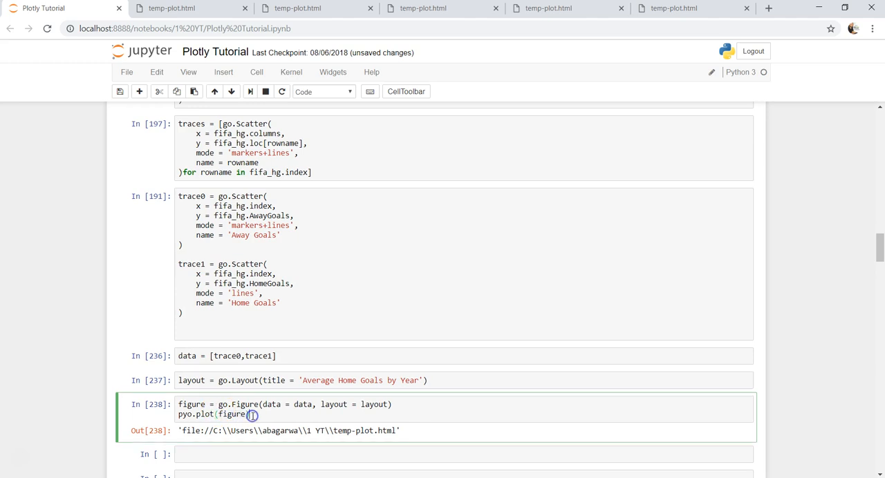